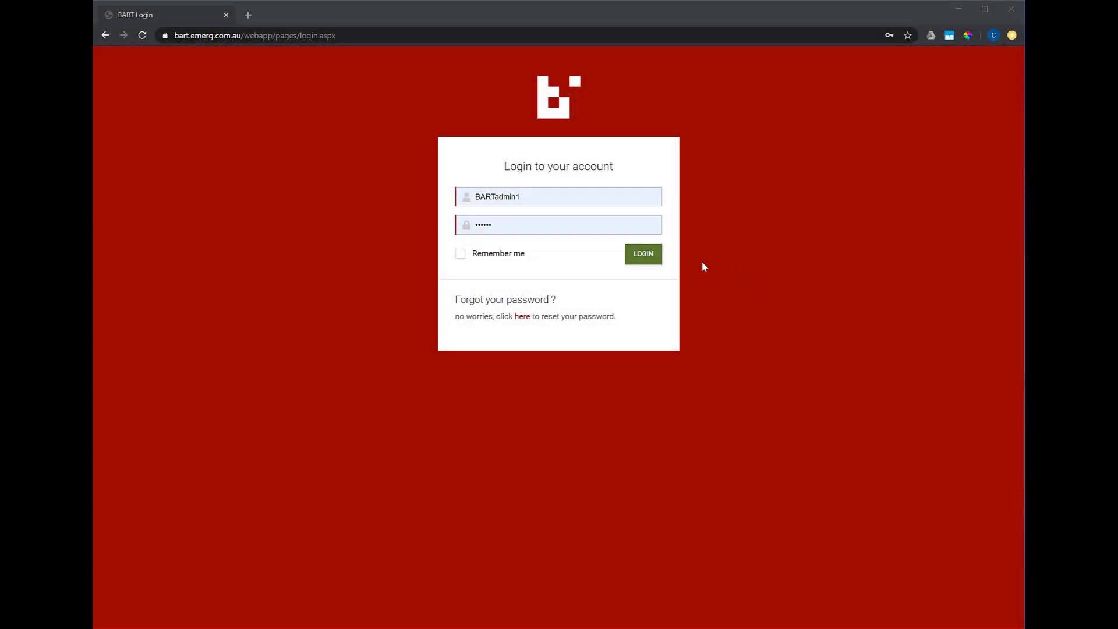
# Log in as administrator and go to Administration > Broadcast Tags.
pyautogui.click(642, 254)
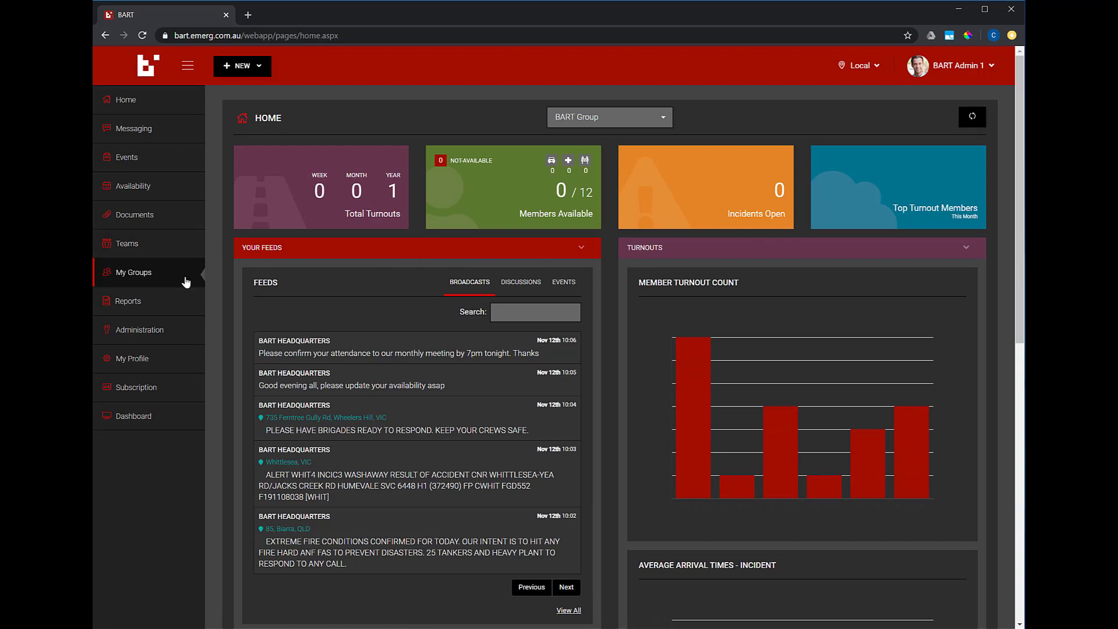
pyautogui.click(139, 330)
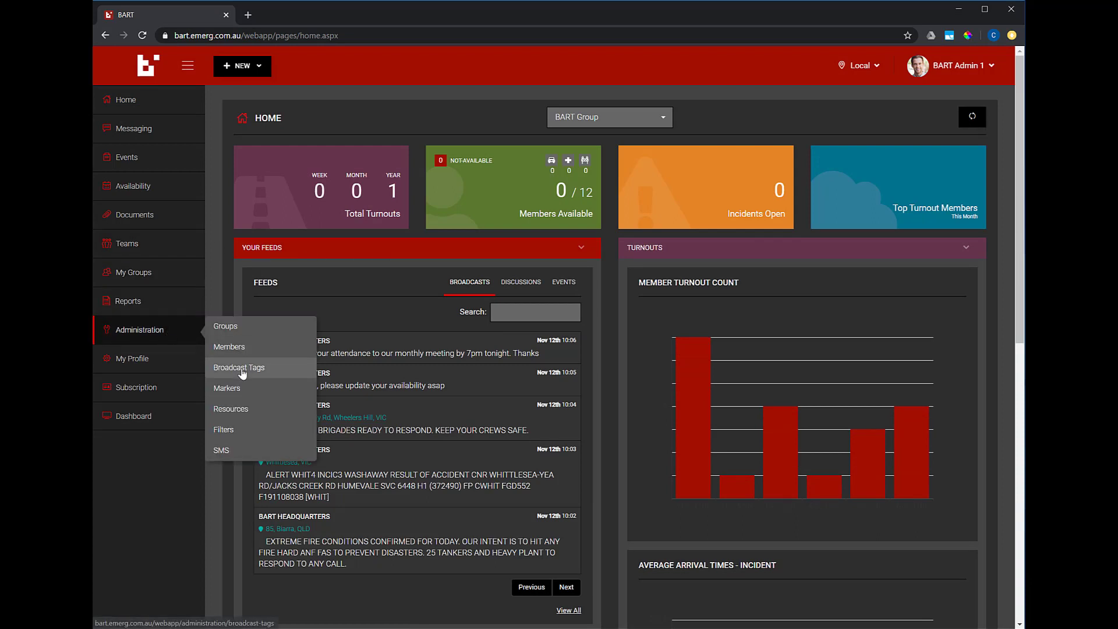
pyautogui.click(239, 367)
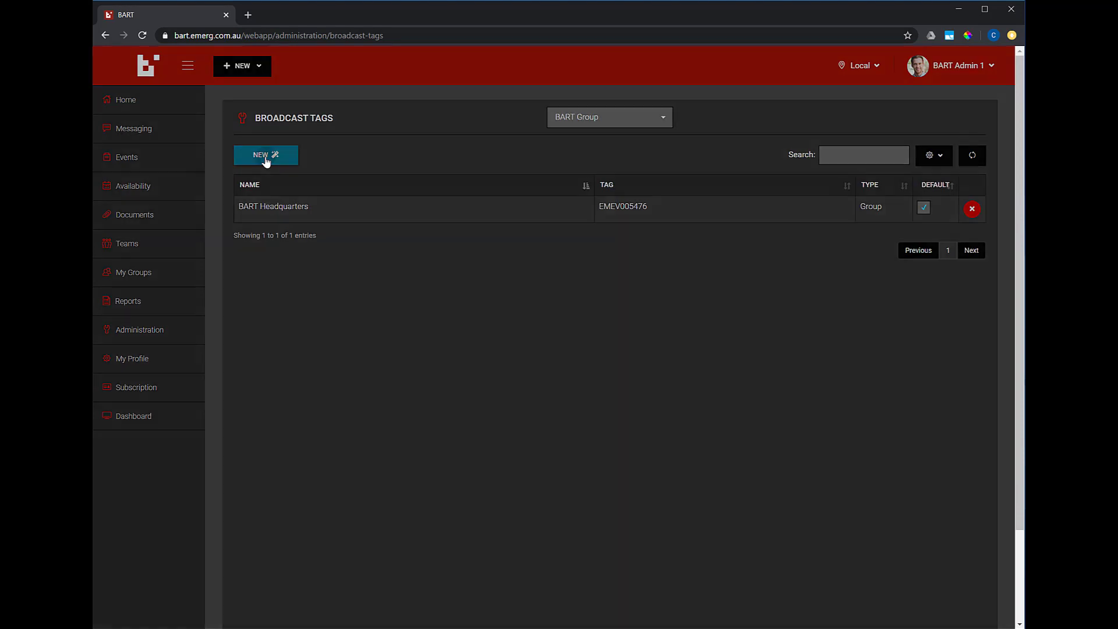
# Create a broadcast tag named 'Cluster Share' with Messaging switched on and save it.
pyautogui.click(265, 155)
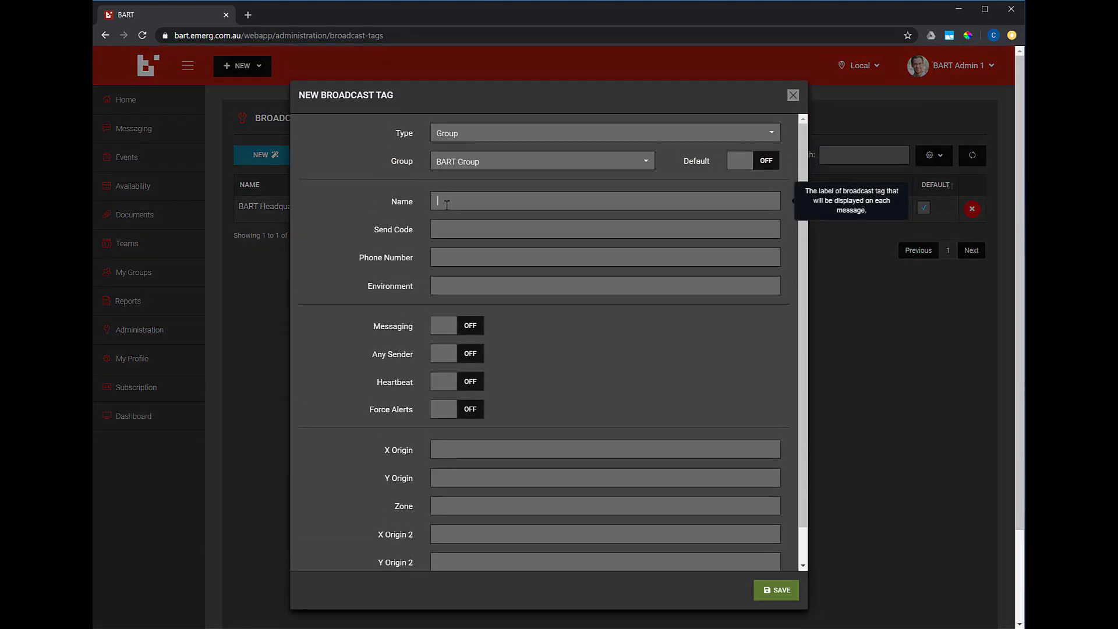
pyautogui.write('Cluster Share')
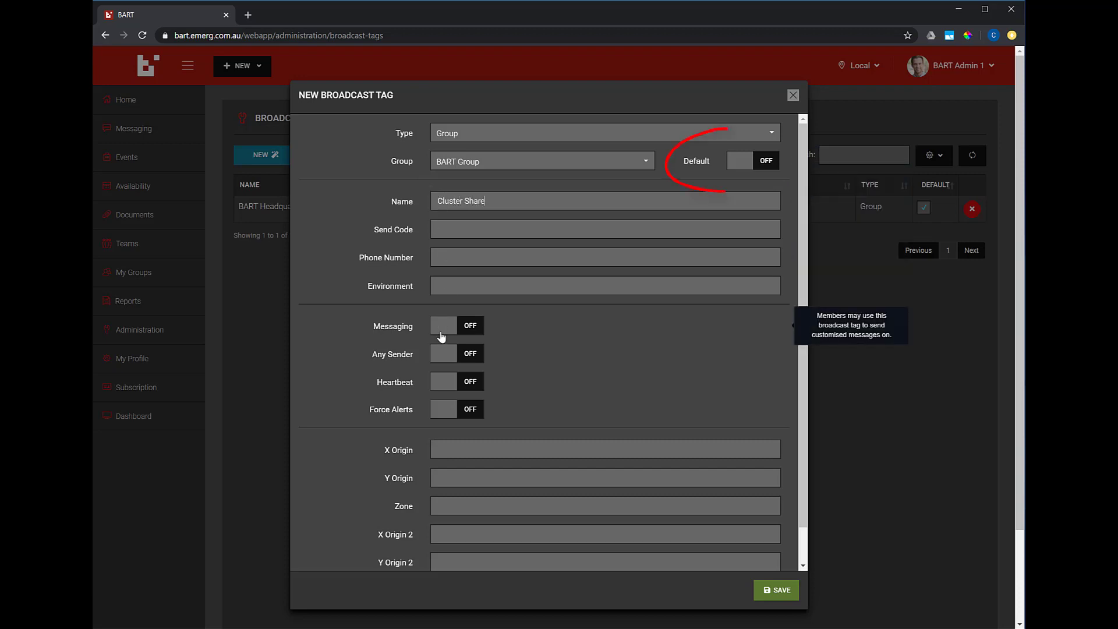
pyautogui.click(442, 326)
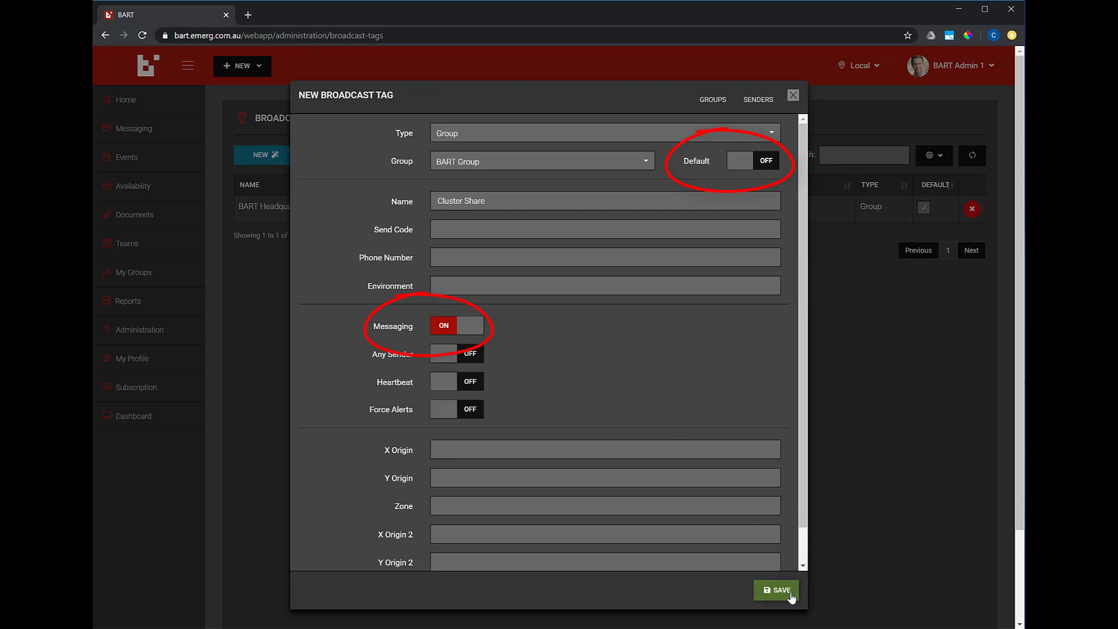
pyautogui.click(775, 591)
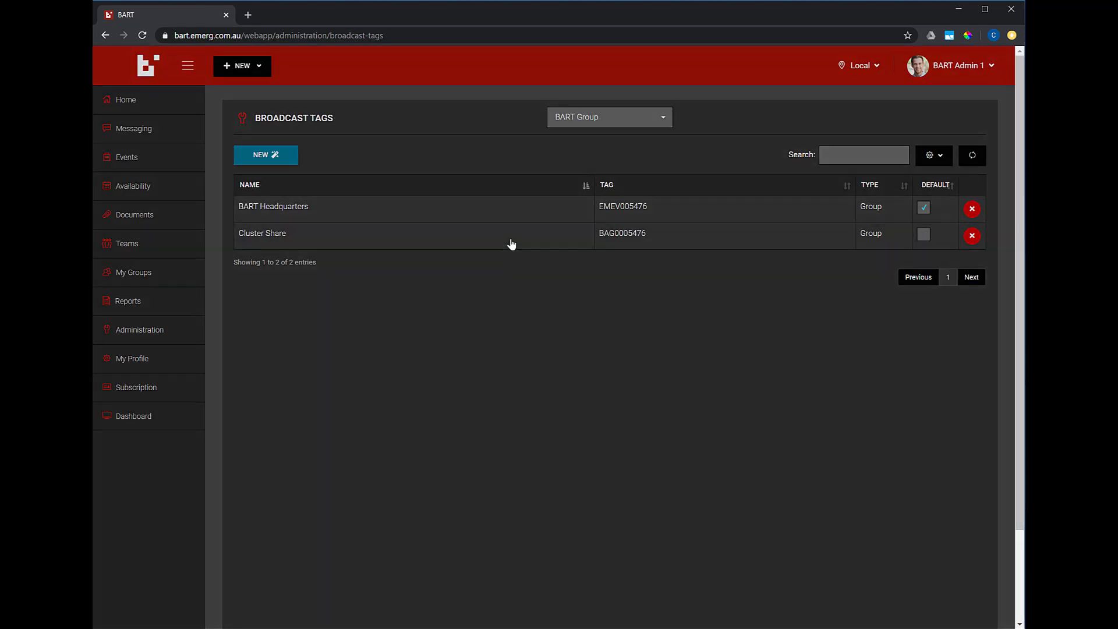
# Open Cluster Share's member permissions and turn on View for BART User 3 and User 4.
pyautogui.click(261, 233)
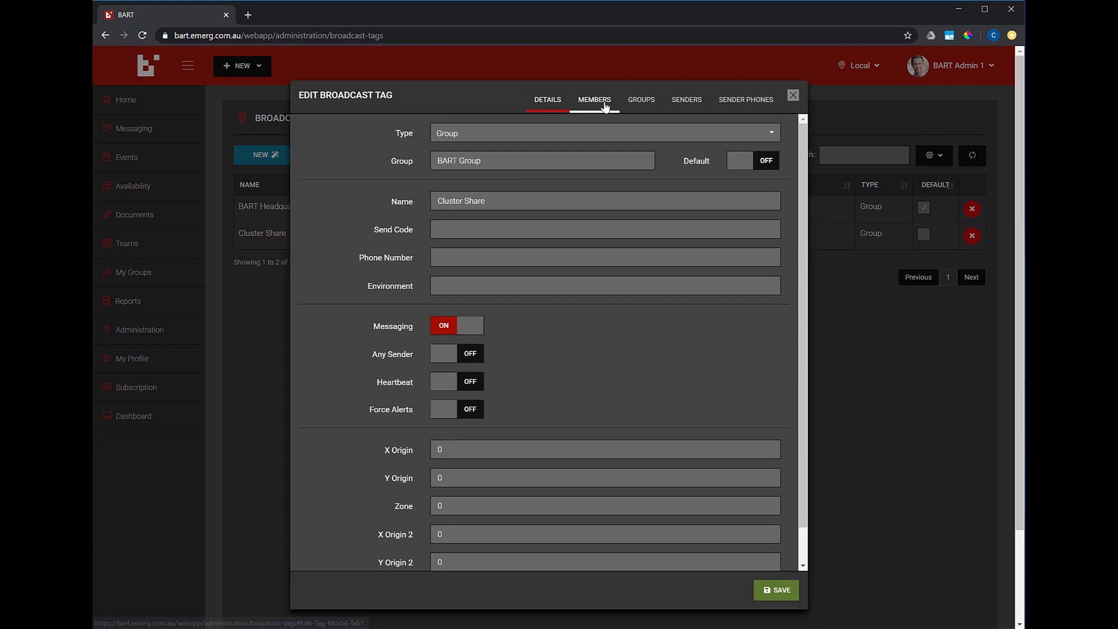
pyautogui.click(593, 99)
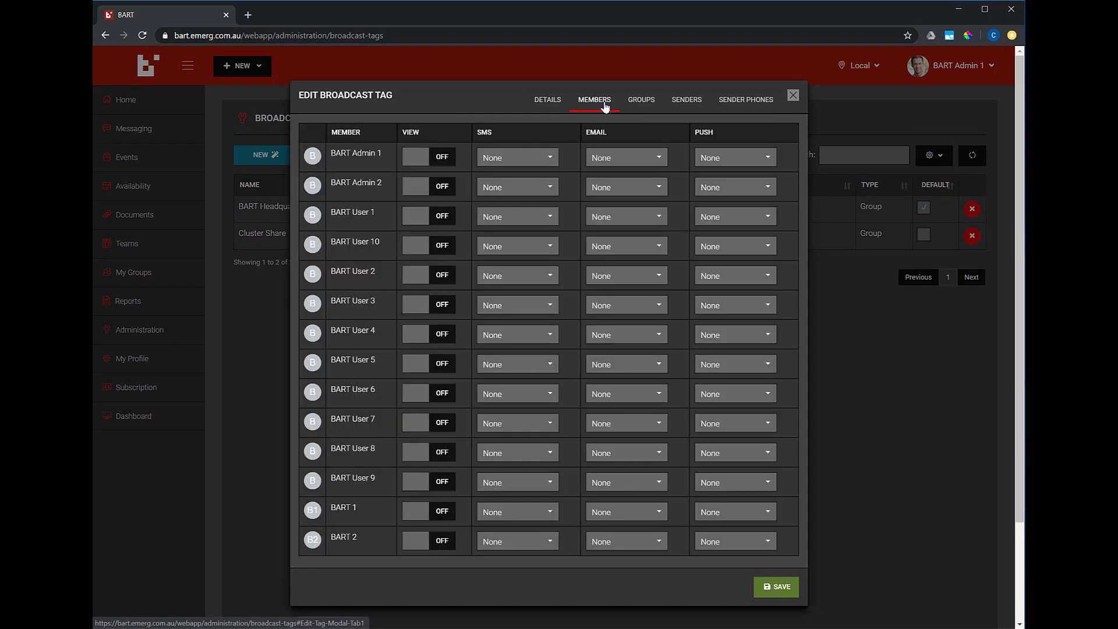
pyautogui.moveTo(417, 160)
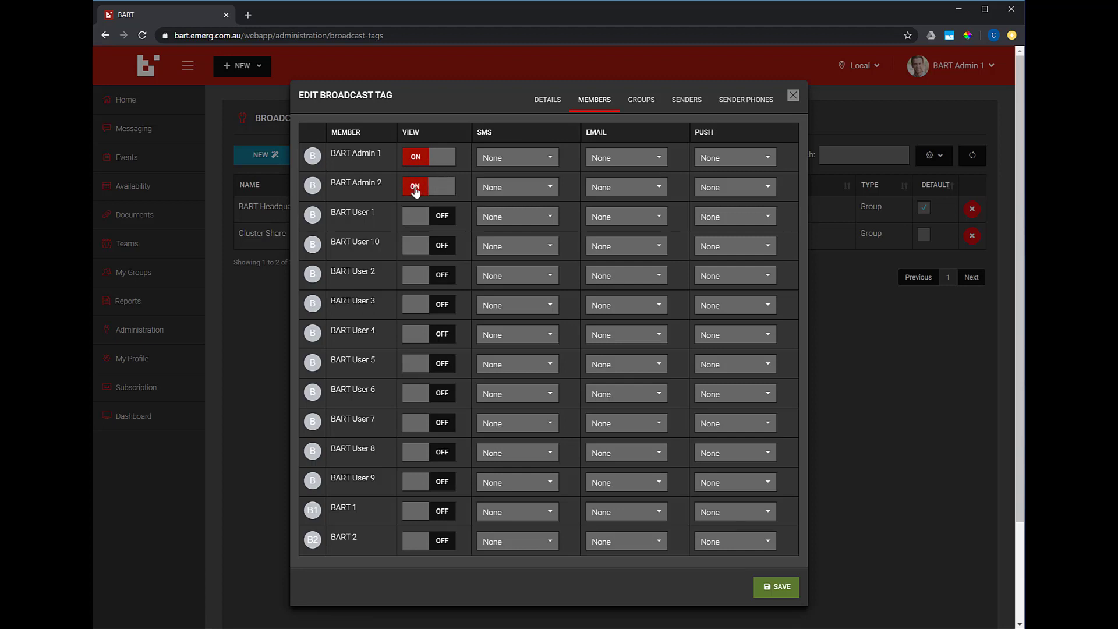
pyautogui.click(428, 305)
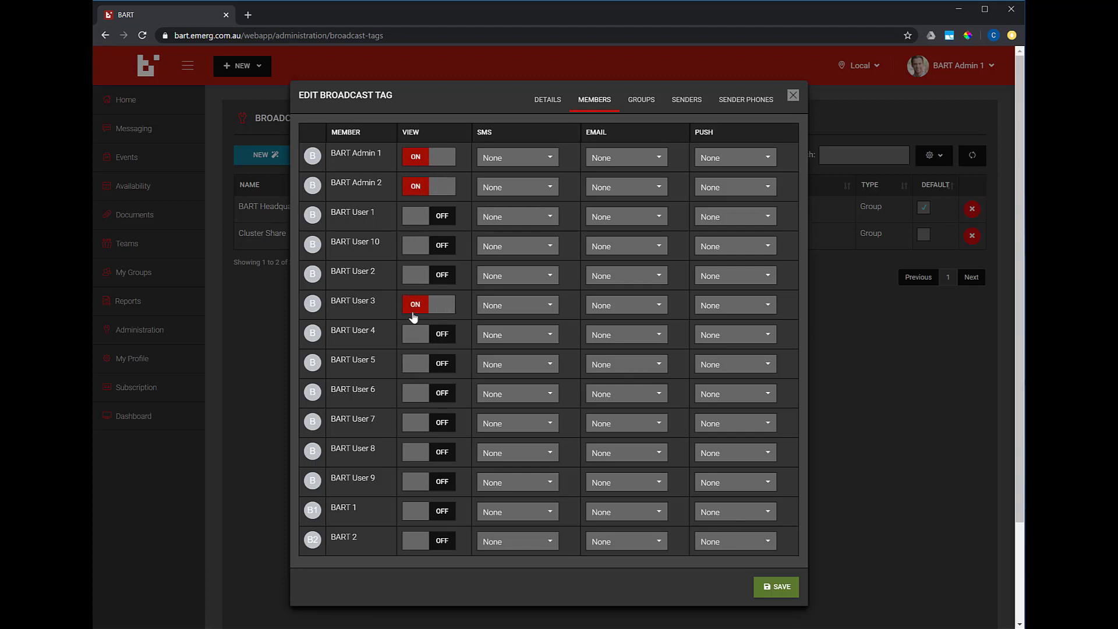
pyautogui.click(428, 333)
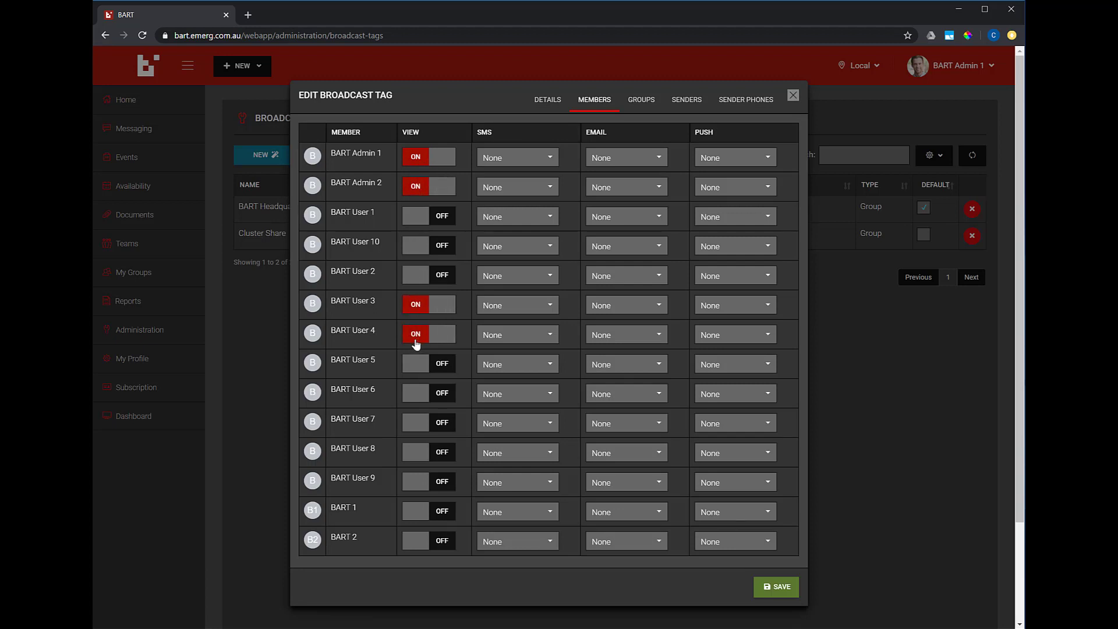
# Set Push to All for BART Admin 1 and User 3, then save.
pyautogui.click(734, 157)
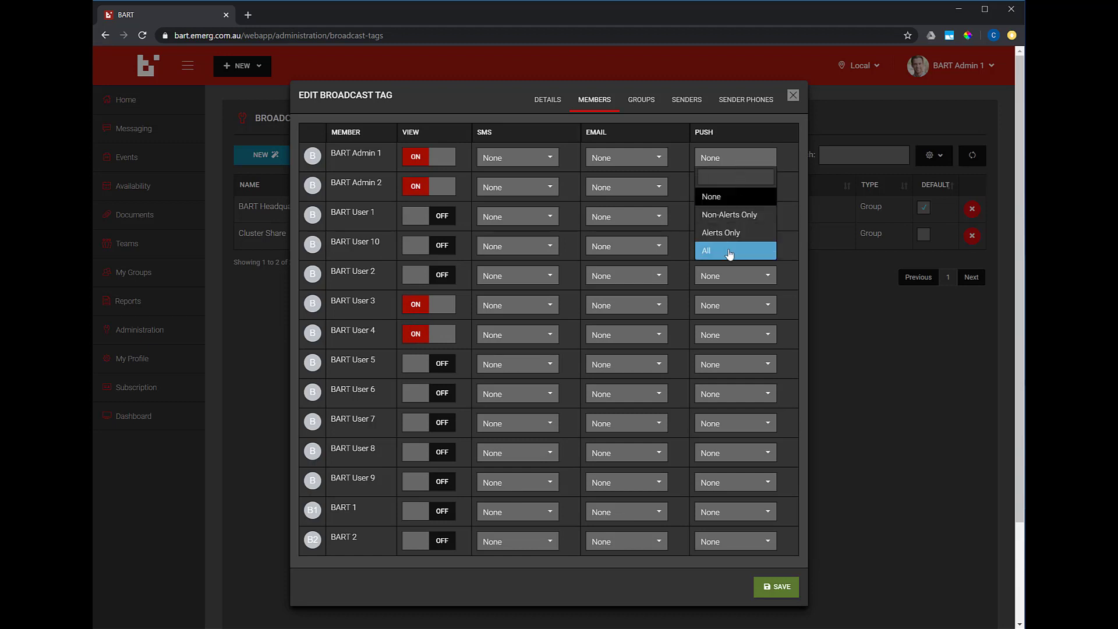
pyautogui.click(706, 250)
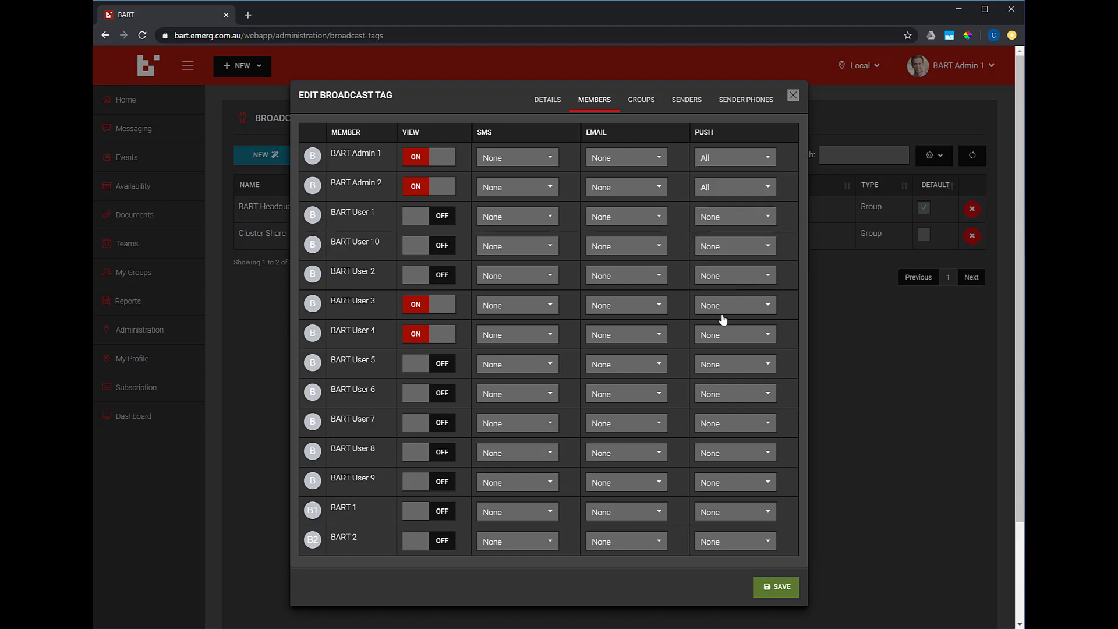
pyautogui.click(734, 334)
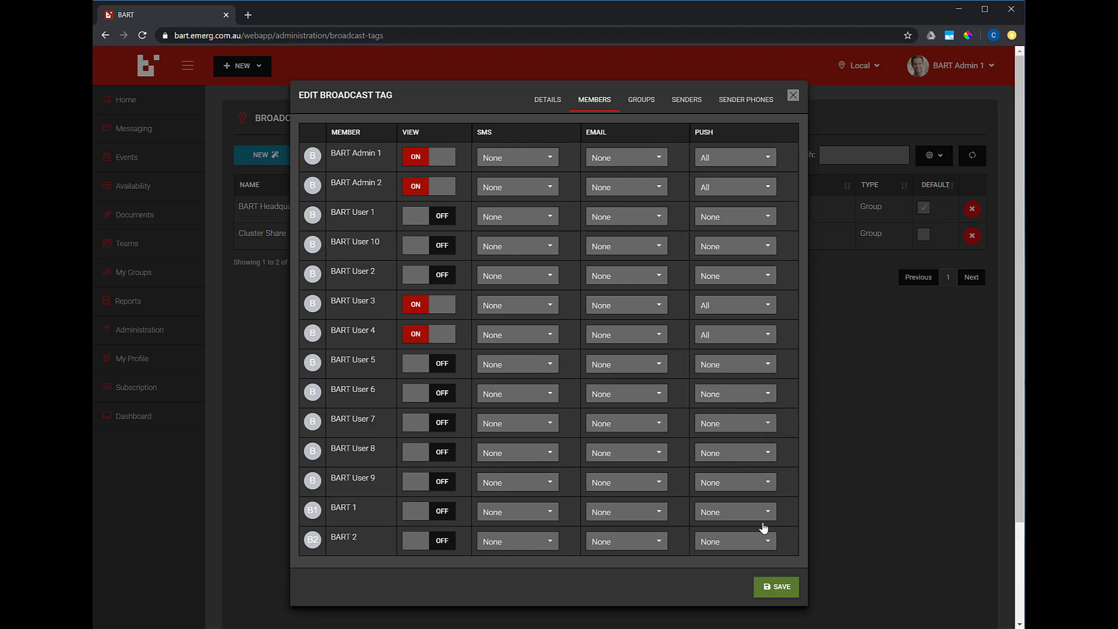
pyautogui.click(775, 587)
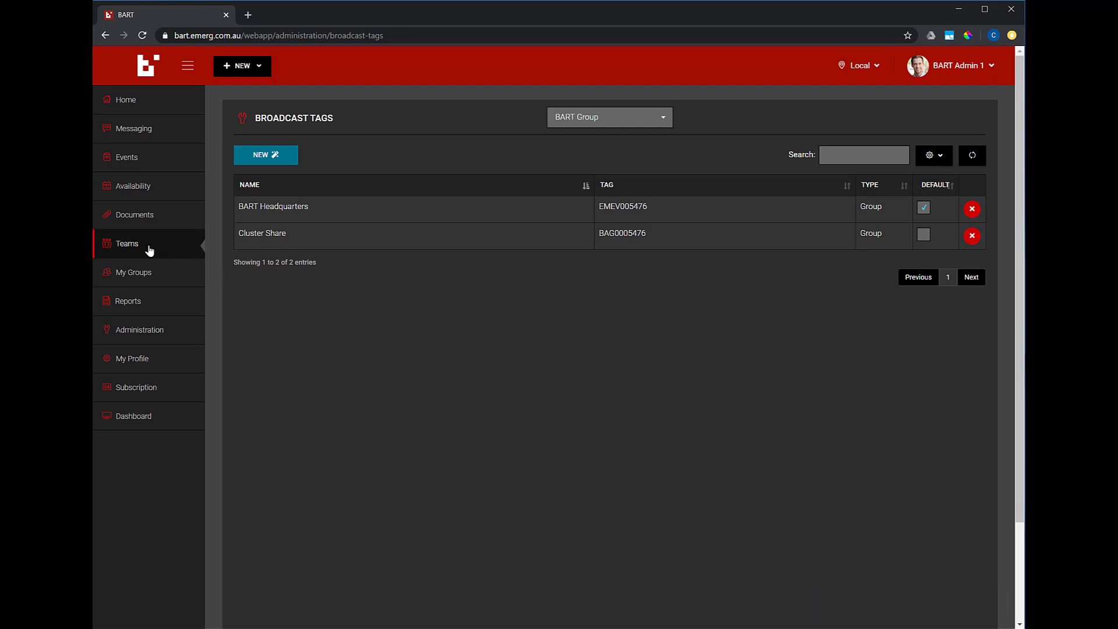
# Open BART Admin 1's member record on its Broadcast Tags tab.
pyautogui.click(139, 329)
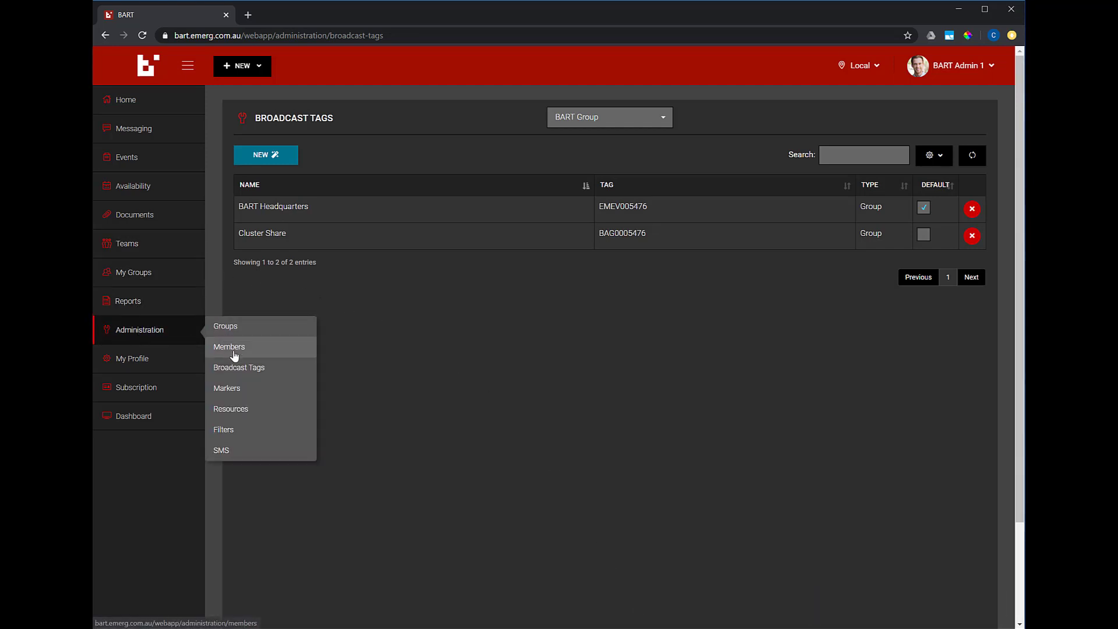
pyautogui.click(229, 347)
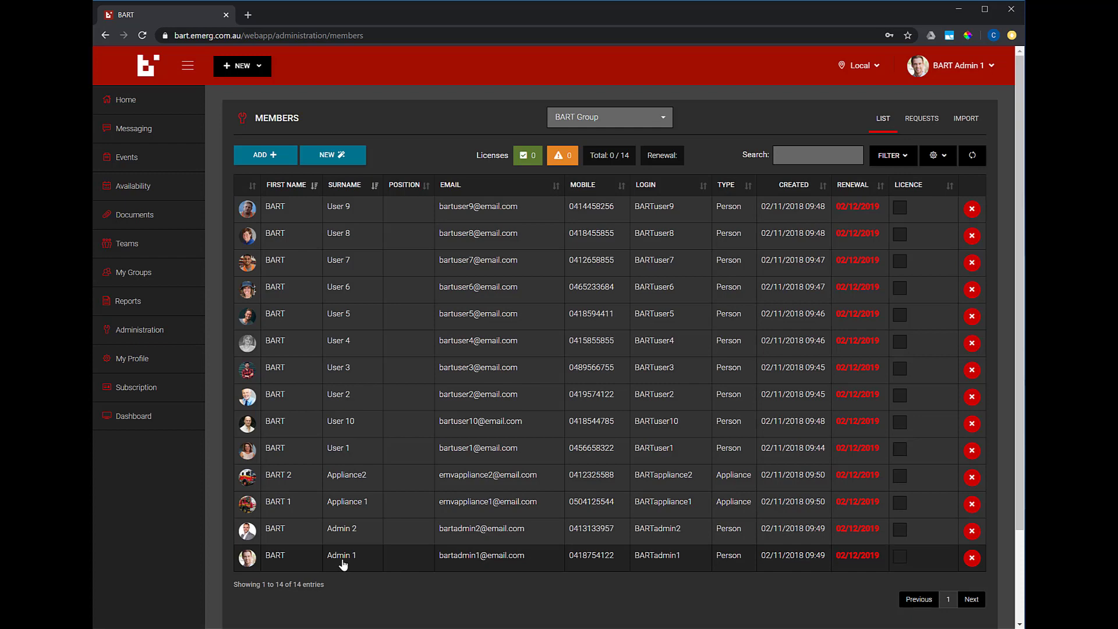
pyautogui.click(340, 555)
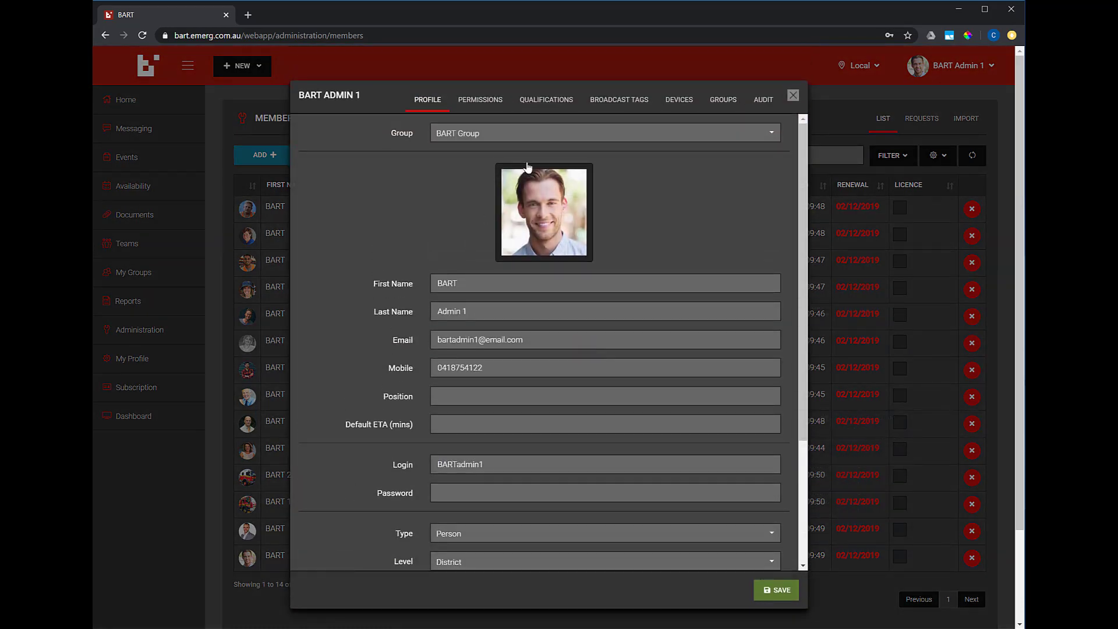
pyautogui.click(619, 99)
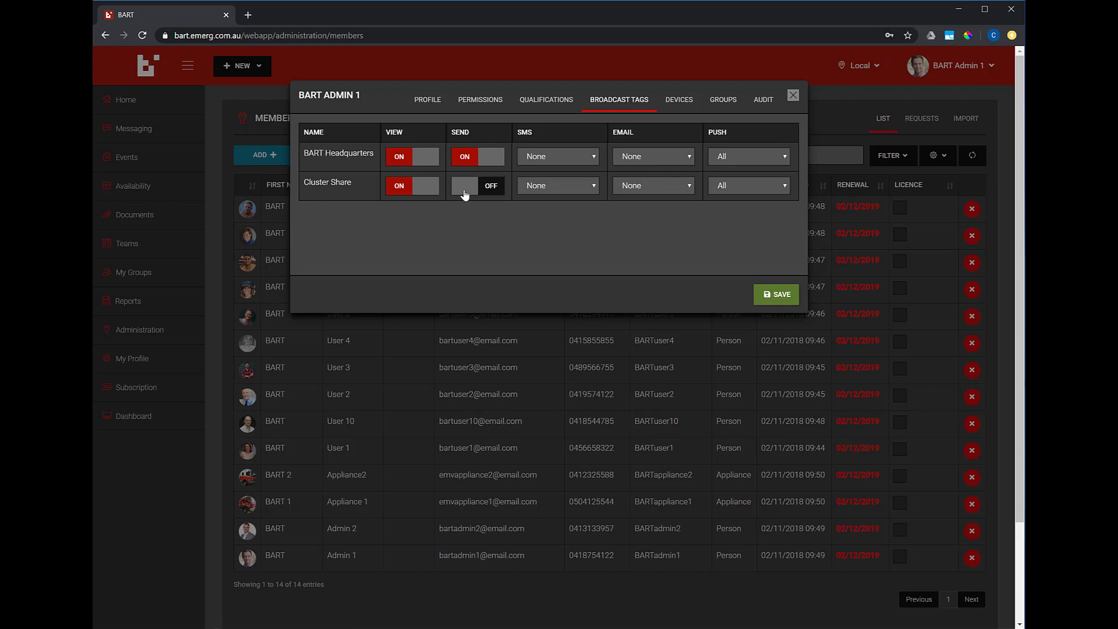
# Turn Send on for Cluster Share and save Admin 1's tag settings.
pyautogui.click(476, 185)
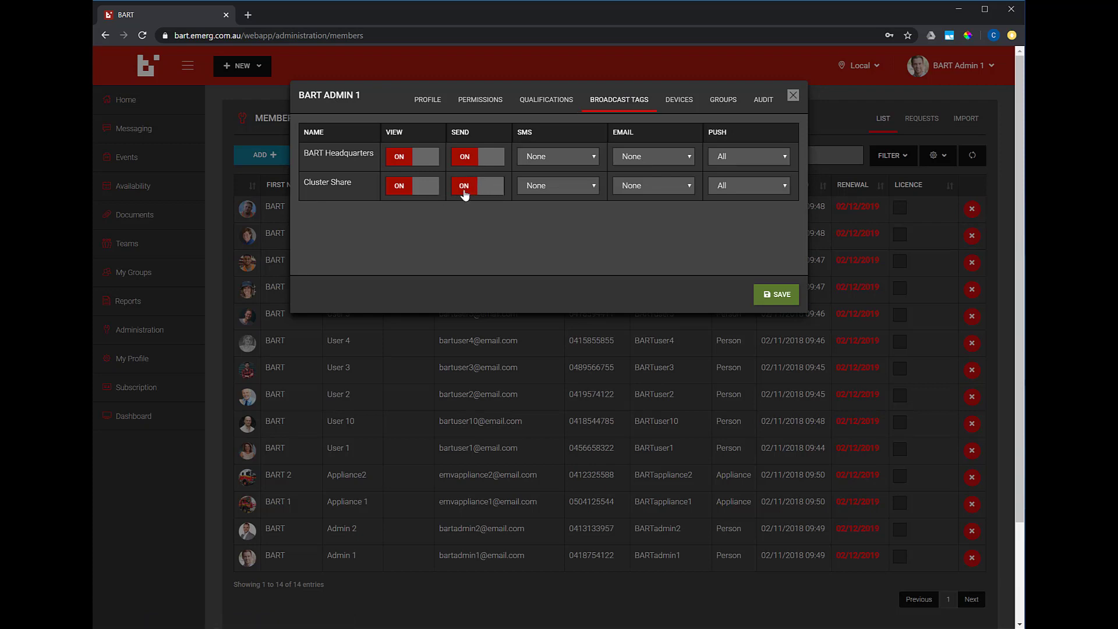
pyautogui.click(464, 185)
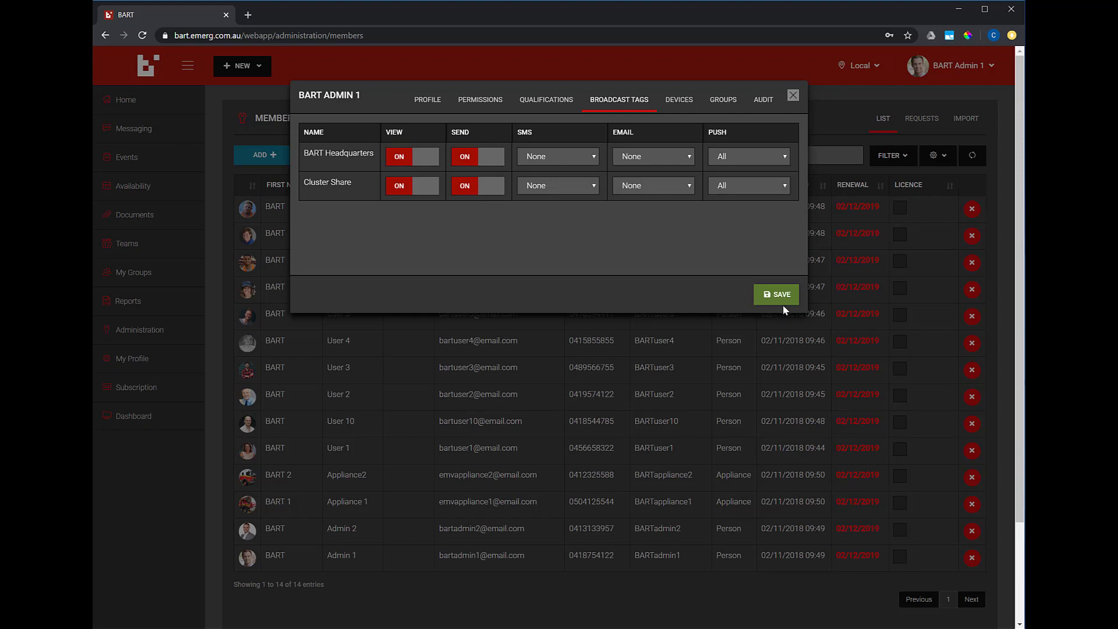
pyautogui.click(775, 293)
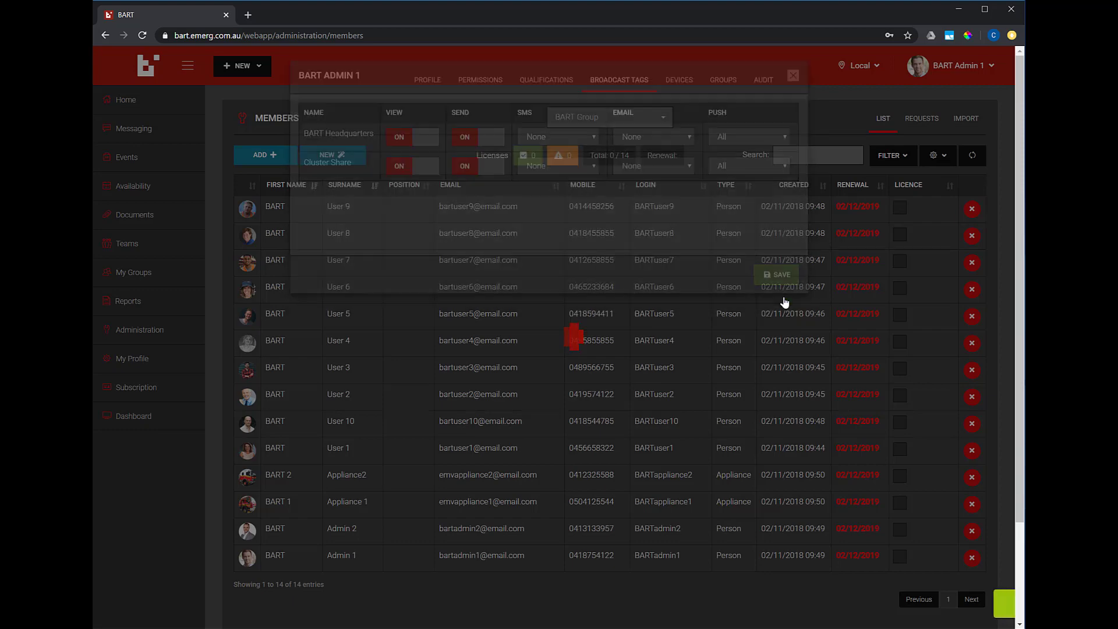
pyautogui.click(776, 274)
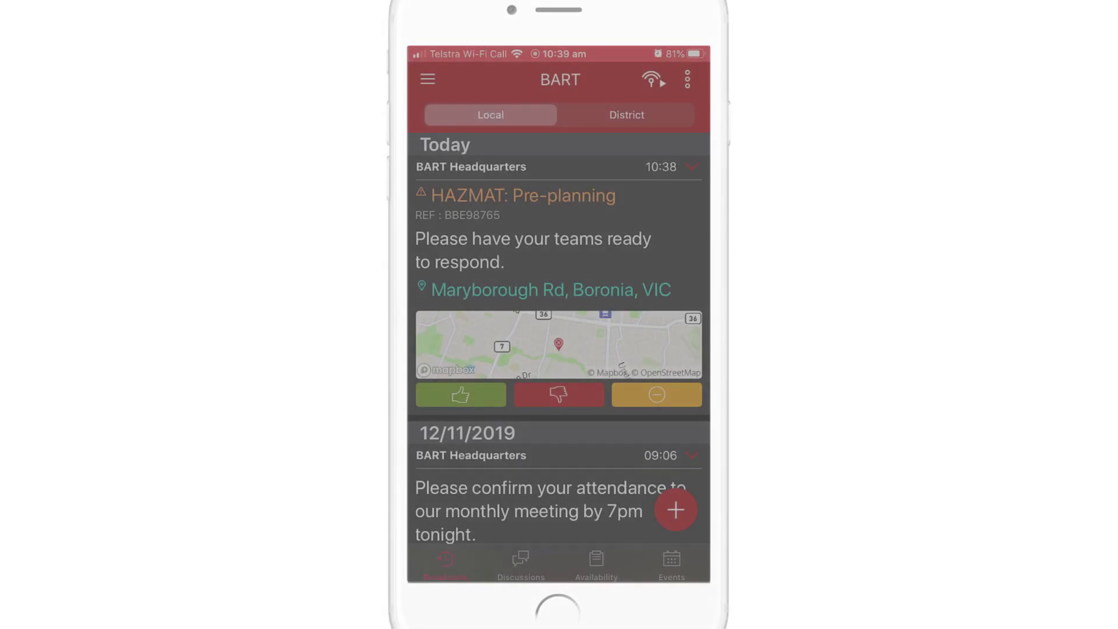
# Respond thumbs up then thumbs down to HAZMAT: Pre-planning and start a comment.
pyautogui.click(460, 395)
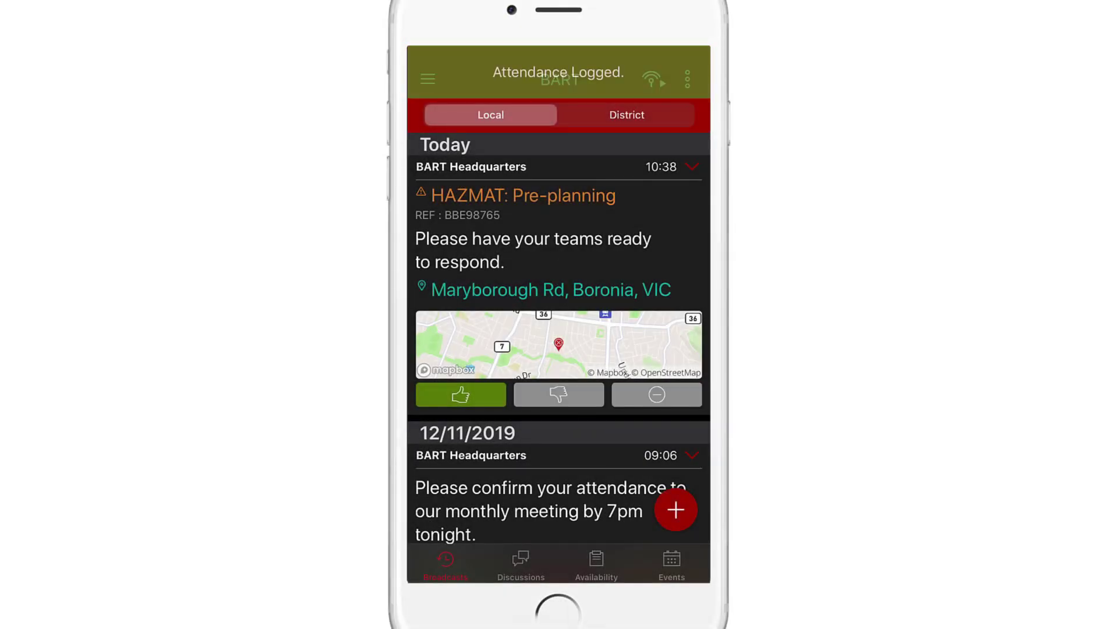
pyautogui.click(558, 394)
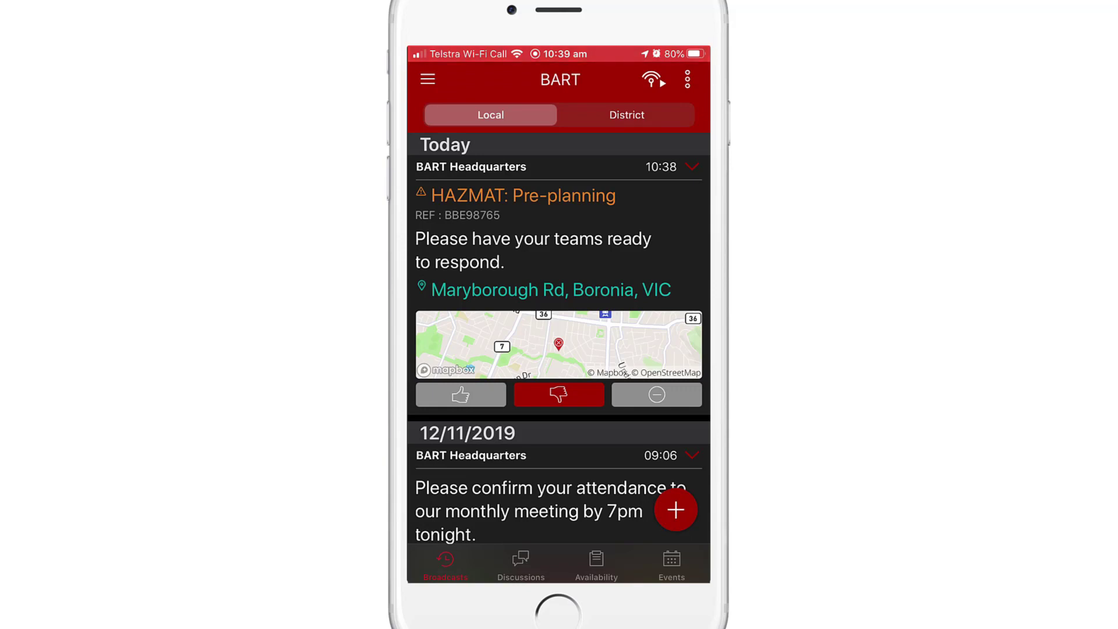
pyautogui.click(655, 394)
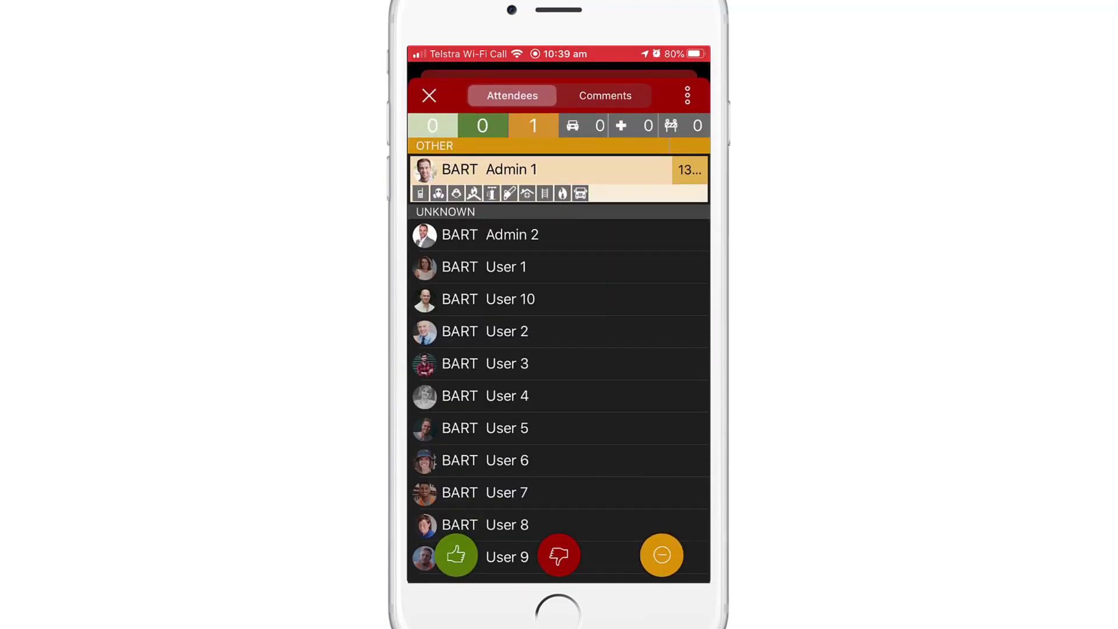
pyautogui.click(604, 95)
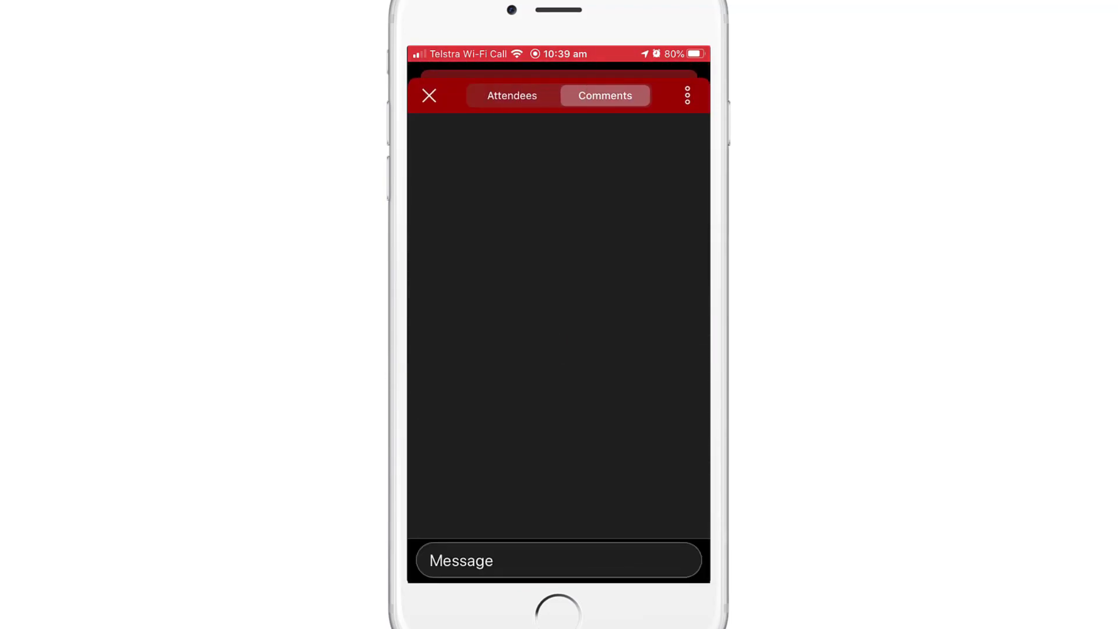
pyautogui.click(558, 559)
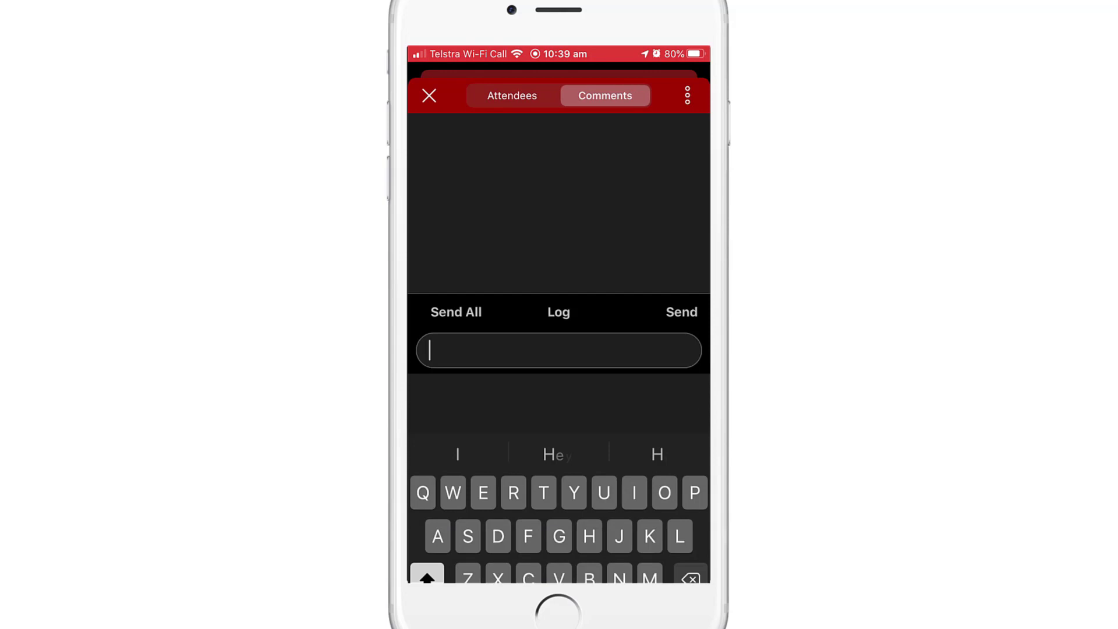